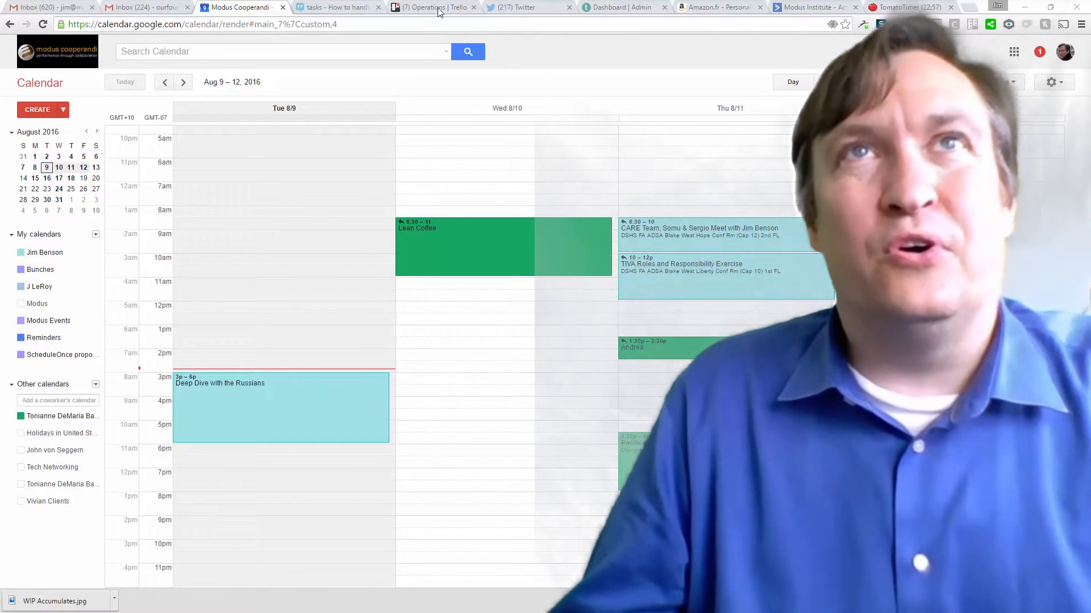
{"action": "mouse_move", "coordinate": [438, 6]}
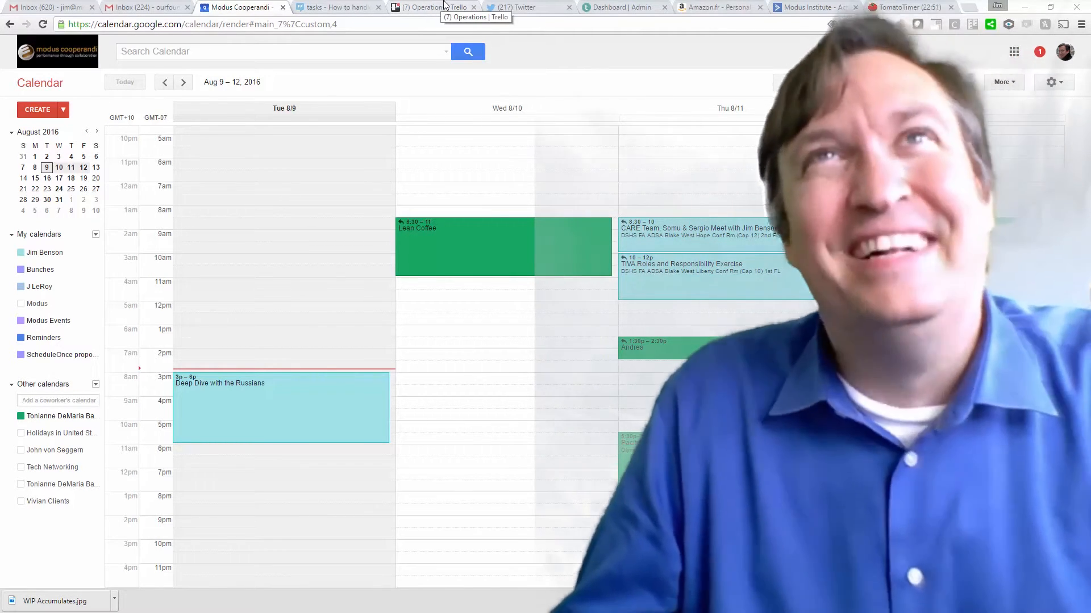
Switch from Google Calendar to the Trello Operations board and open the Russian Deep Dive card in Doing
{"action": "left_click", "coordinate": [431, 6]}
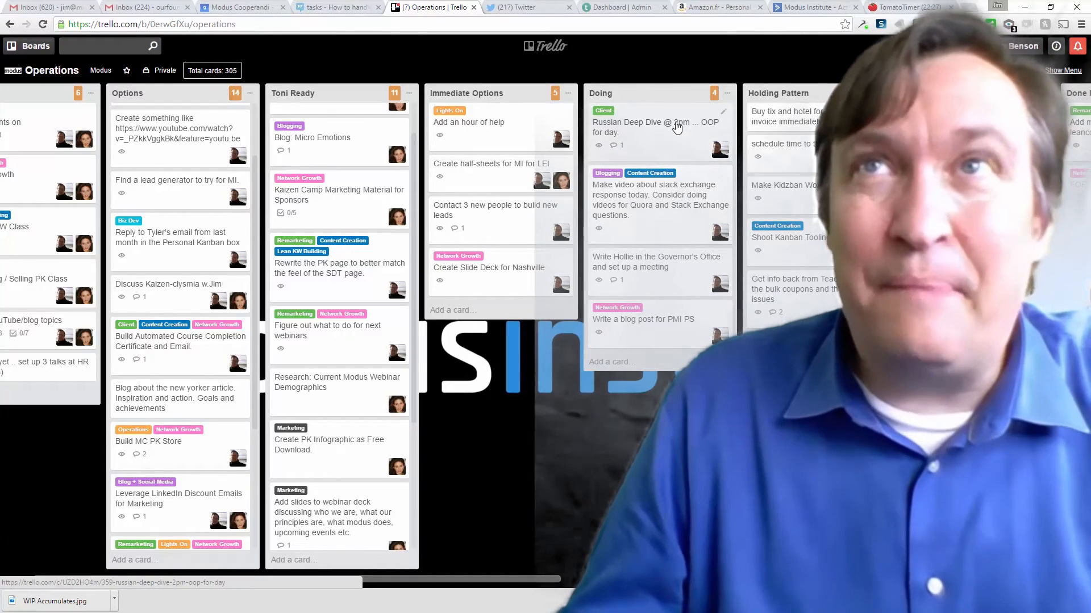
{"action": "left_click", "coordinate": [654, 128]}
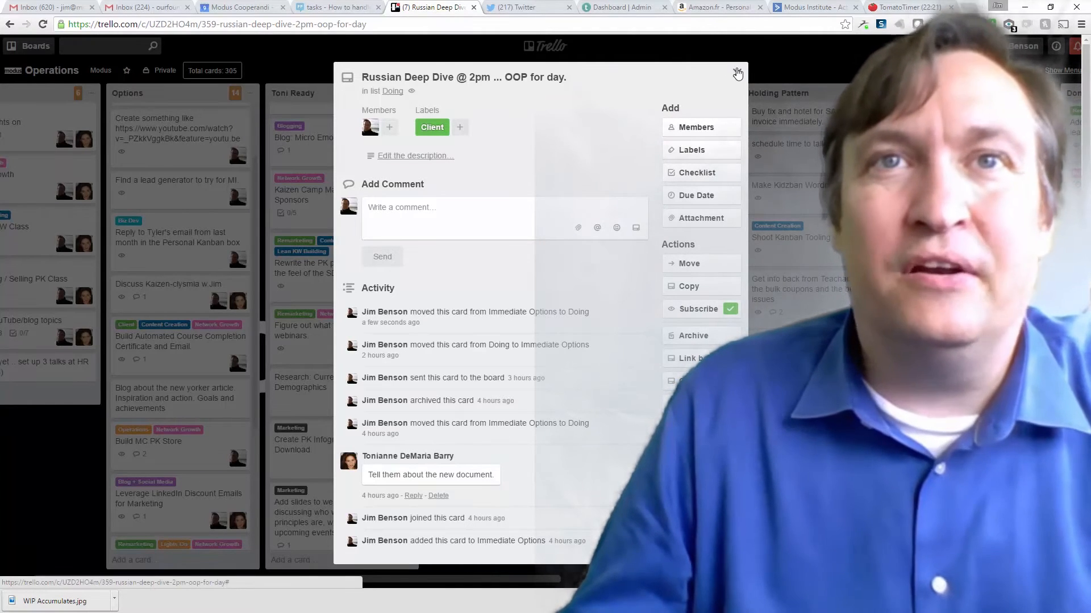
Close the Russian Deep Dive card, returning to the Operations board with it in the Doing list
{"action": "left_click", "coordinate": [737, 74]}
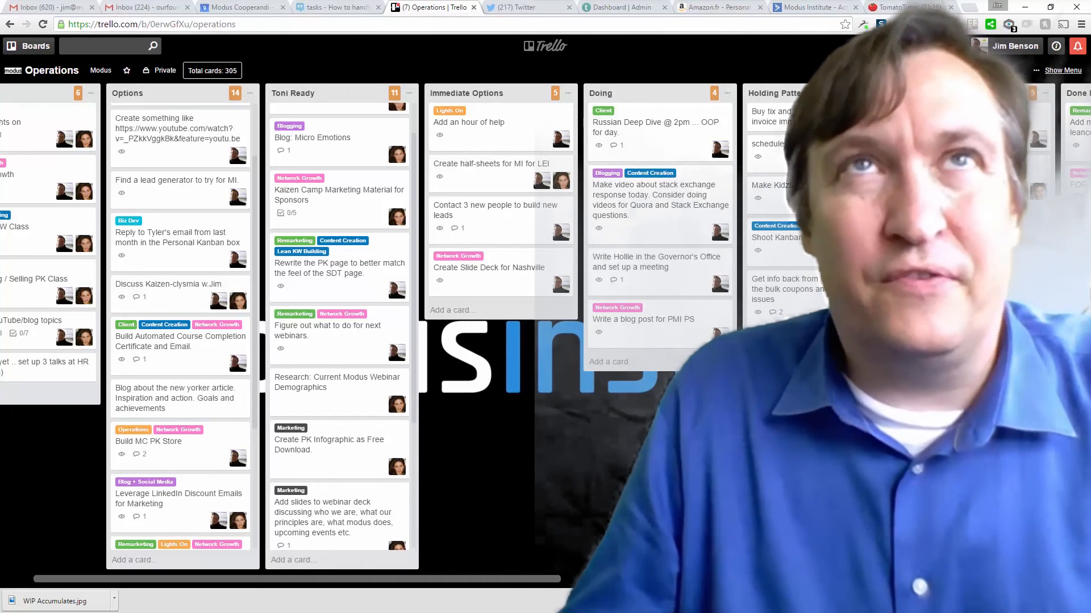
Bring up the Stack Exchange question on handling meetings and appointments in Personal Kanban
{"action": "left_click", "coordinate": [338, 7]}
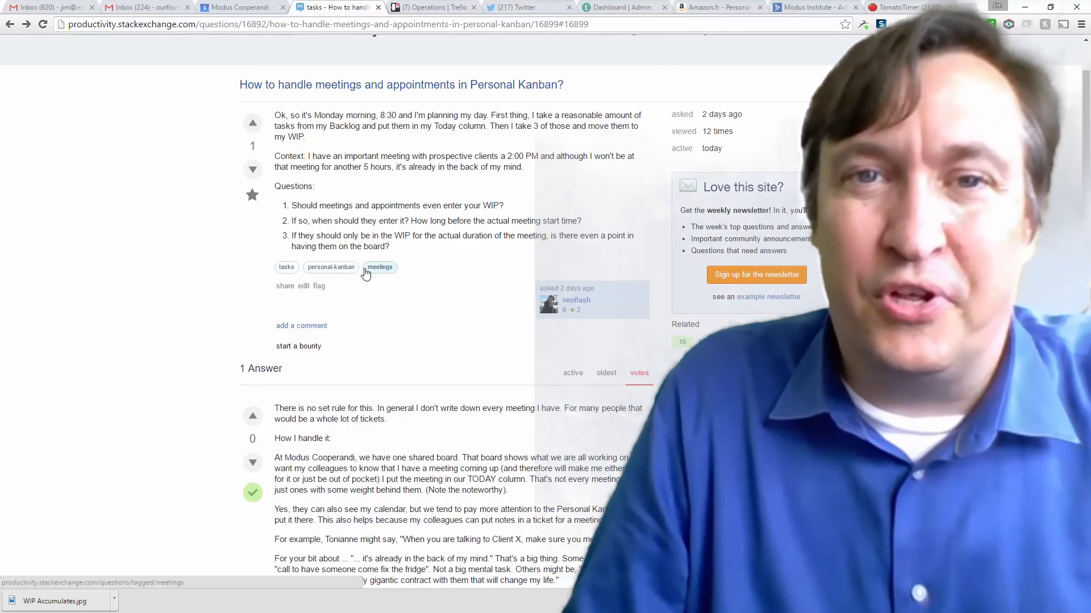
{"action": "mouse_move", "coordinate": [160, 297]}
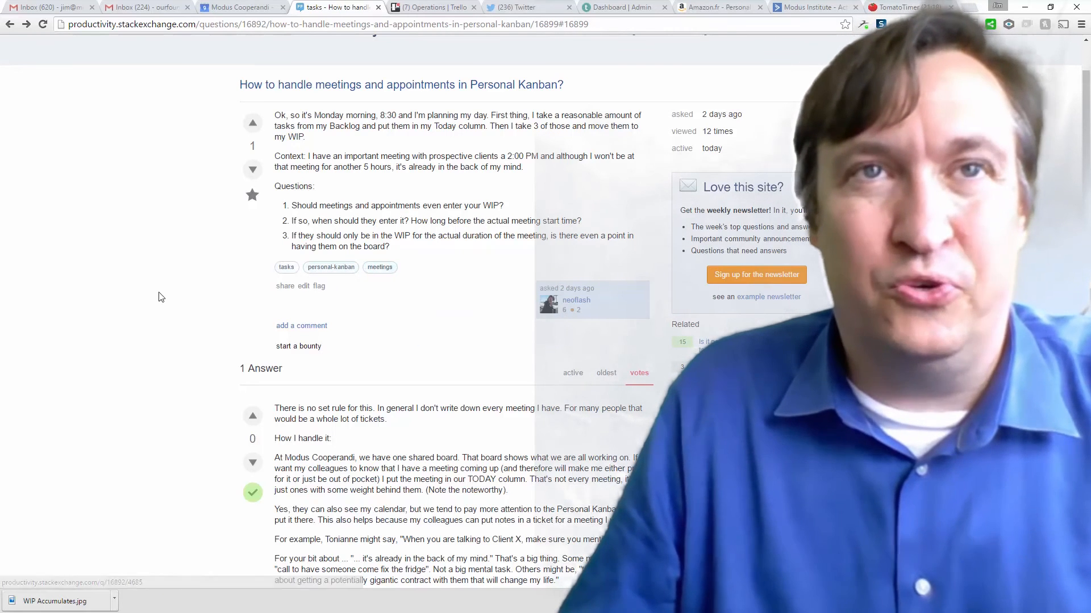